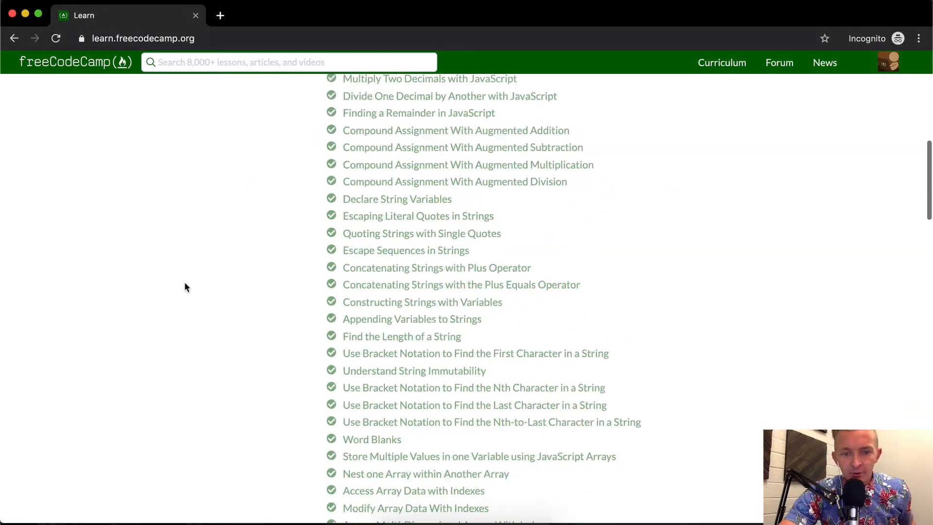
Open the 'Return Early Pattern for Functions' lesson from the Basic JavaScript list.
scroll("down", 3)
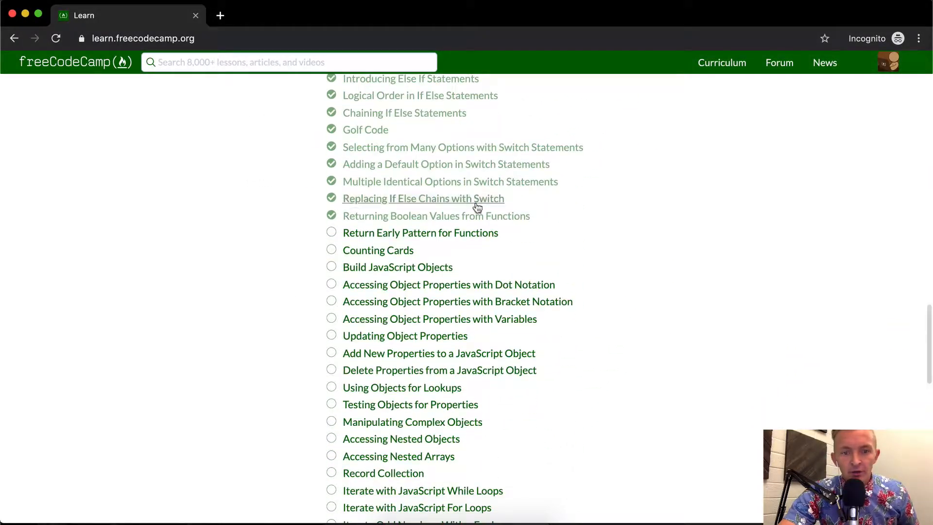
left_click(420, 232)
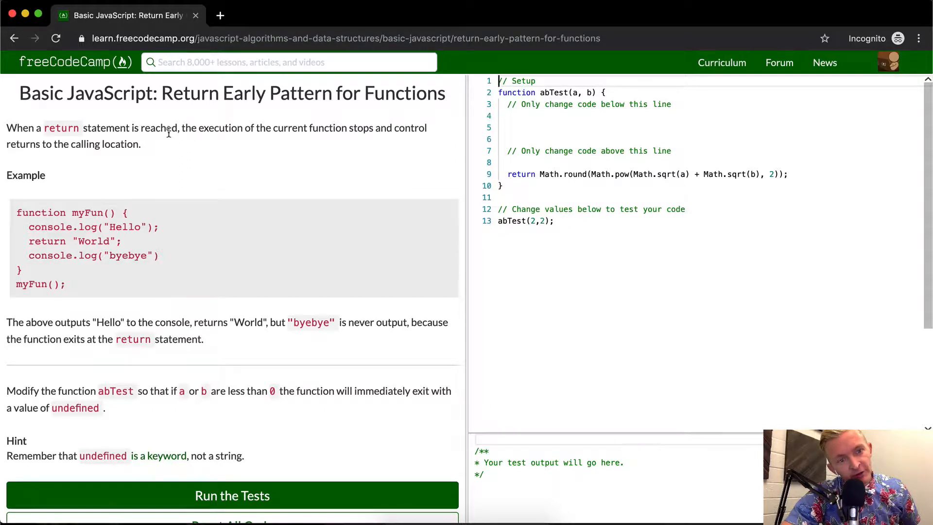
mouse_move(351, 129)
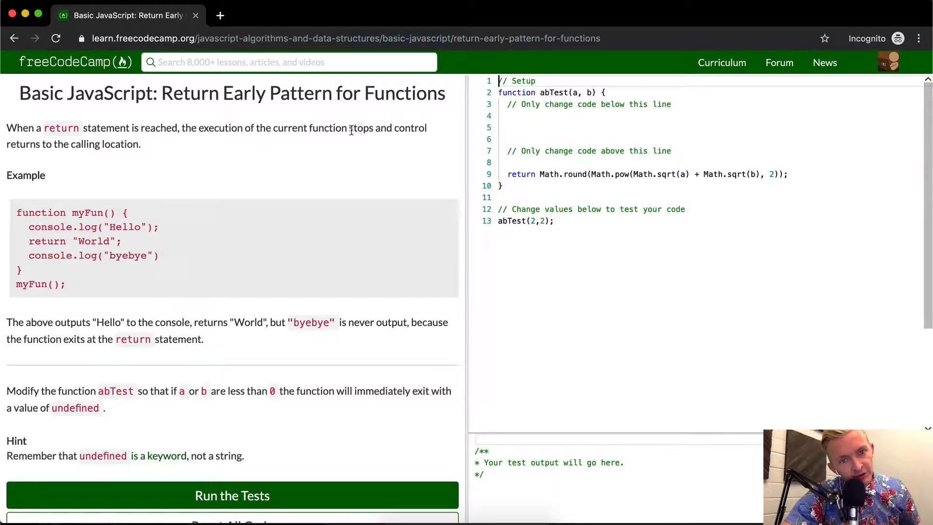
mouse_move(44, 148)
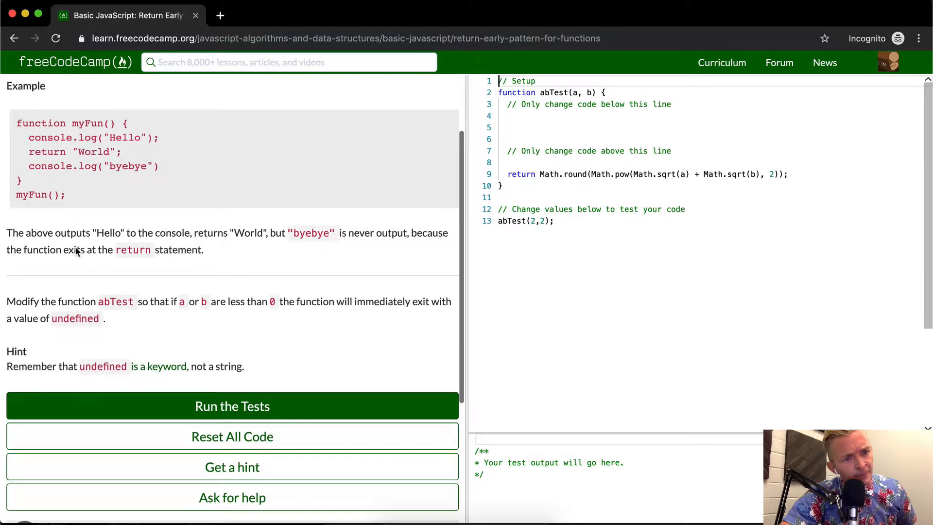
mouse_move(259, 243)
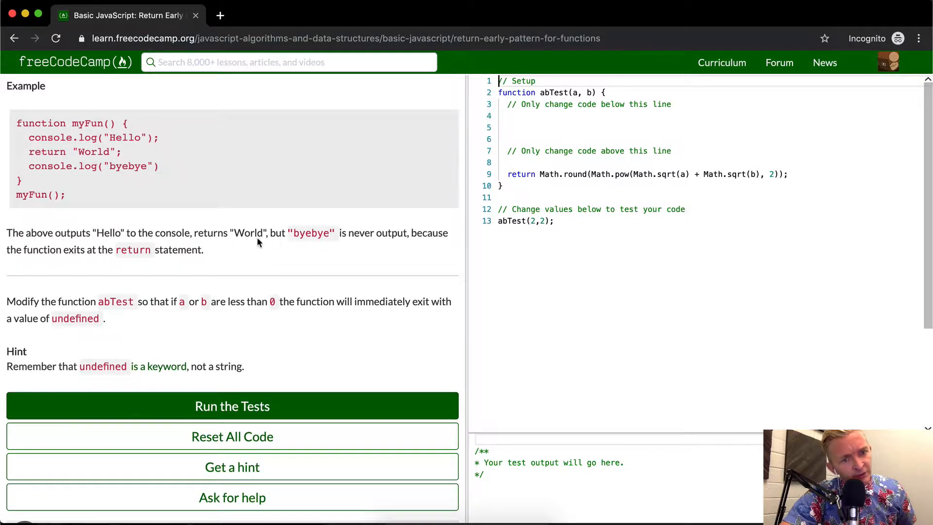
mouse_move(406, 243)
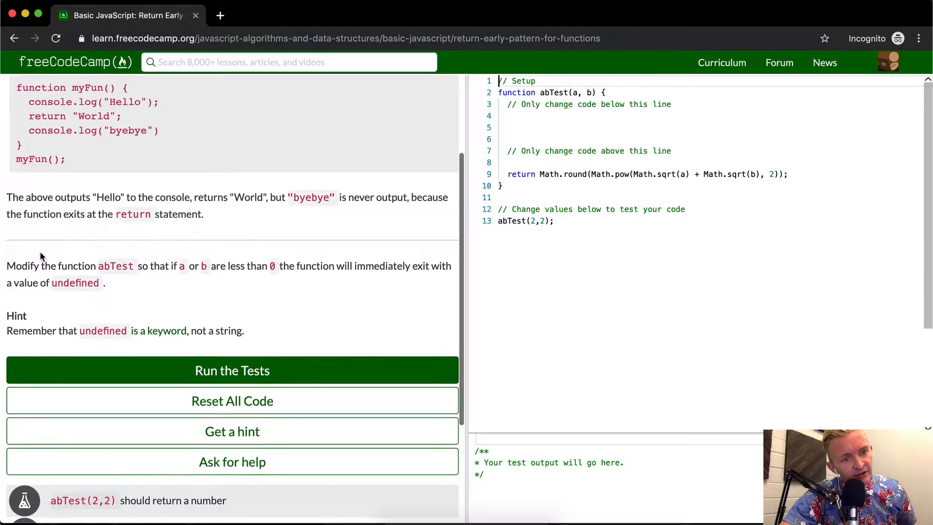
scroll("down", 3)
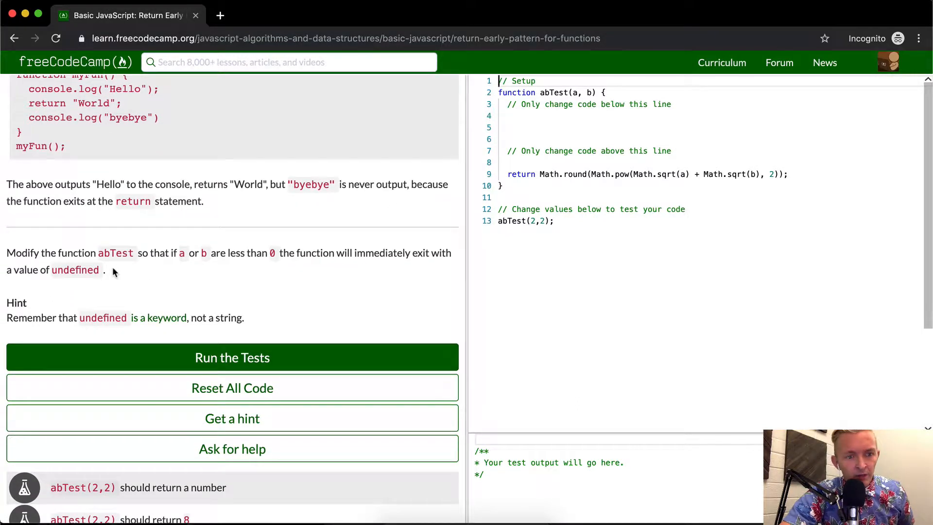
mouse_move(168, 269)
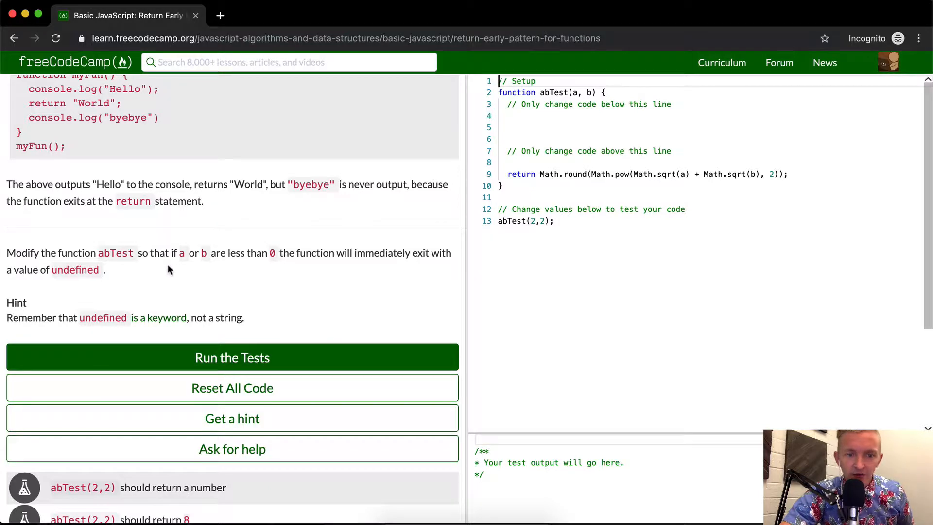
mouse_move(268, 252)
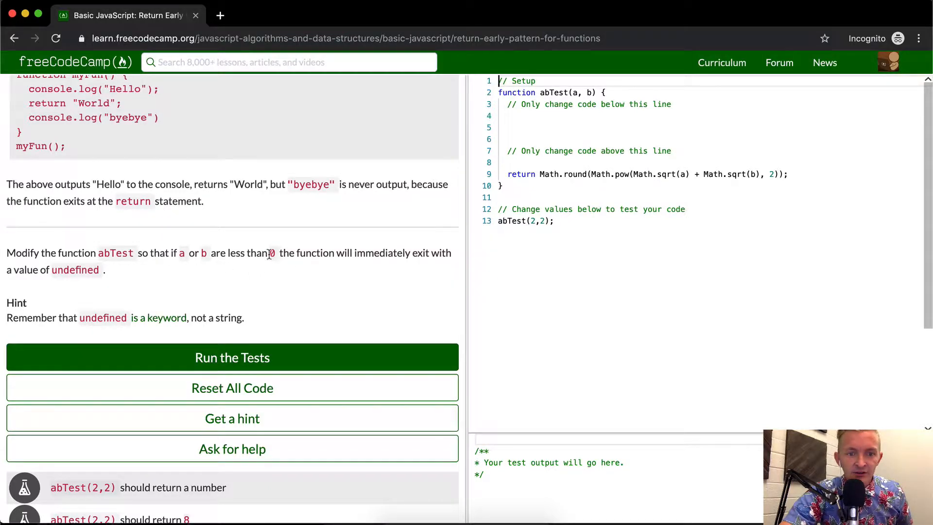
mouse_move(429, 256)
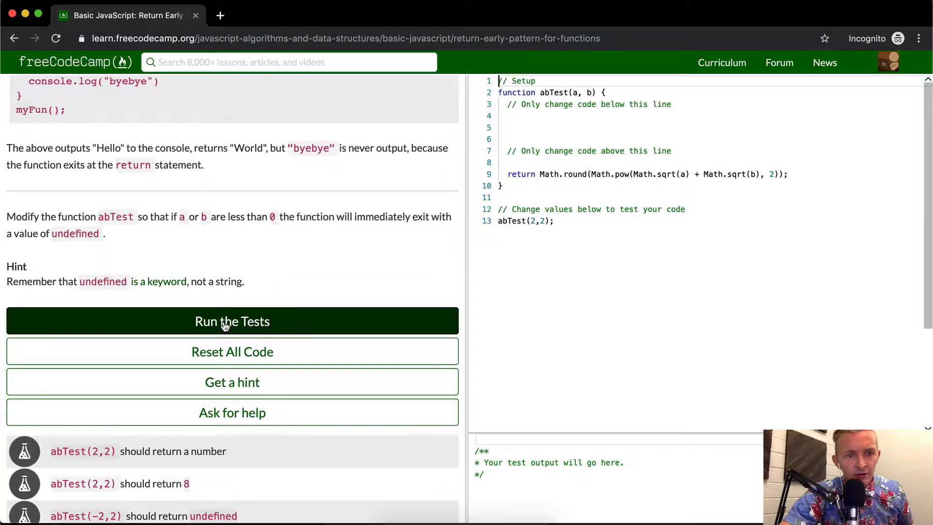
left_click(563, 115)
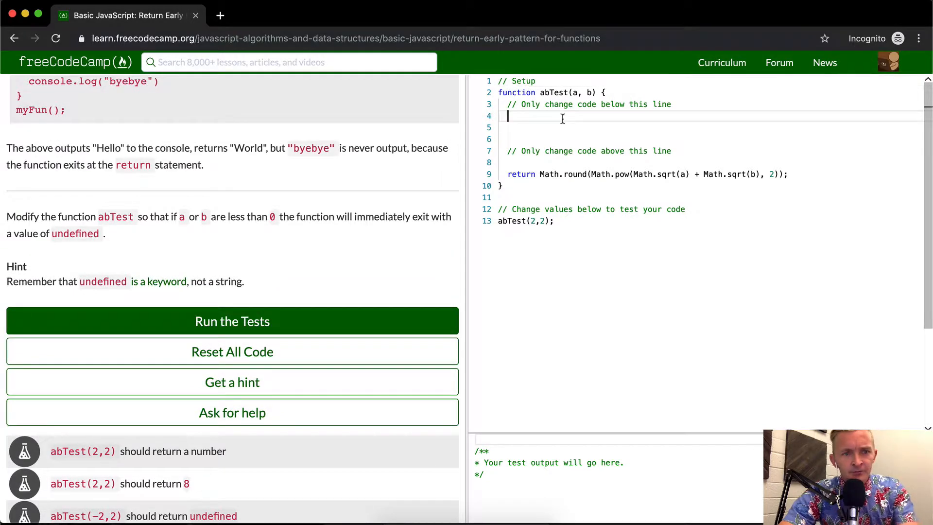
scroll("down", 3)
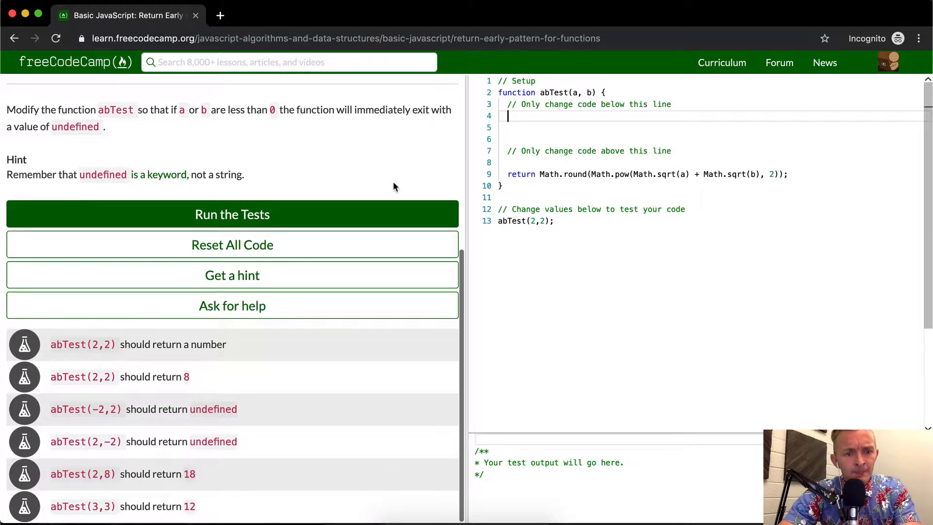
mouse_move(266, 348)
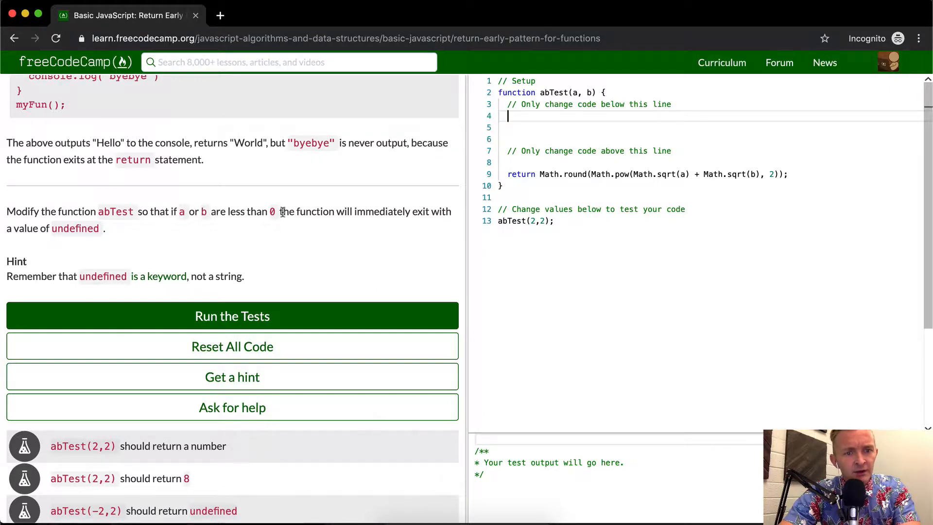
scroll("down", 3)
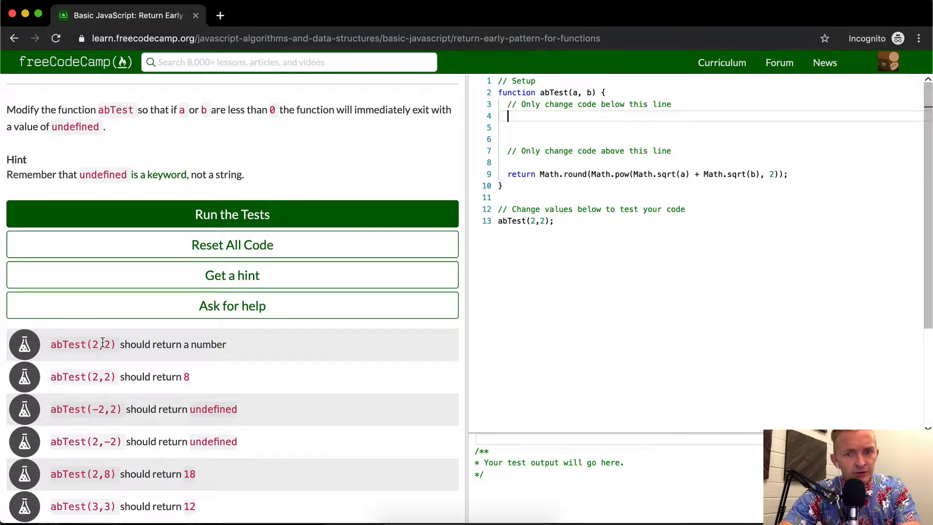
mouse_move(327, 359)
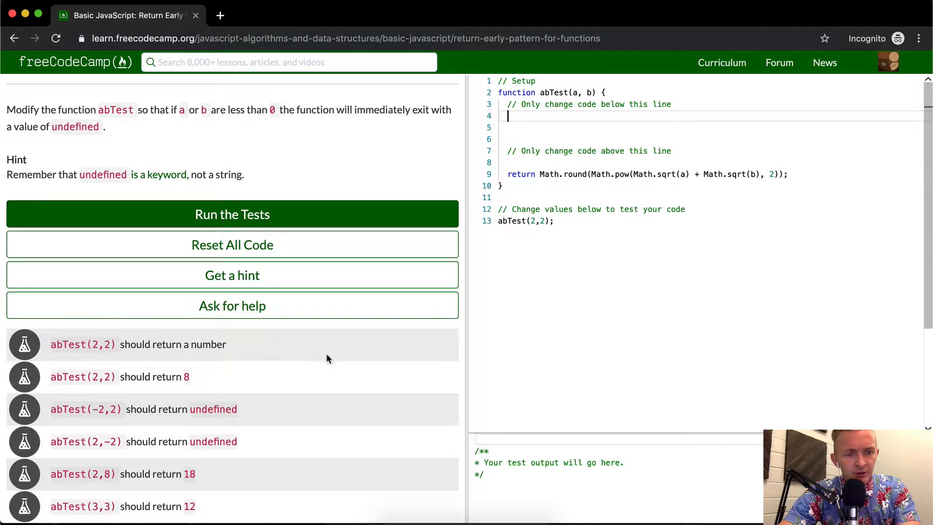
Add console.log(abTest(2, 2)) printing 8, and begin an early return line inside abTest.
type("c")
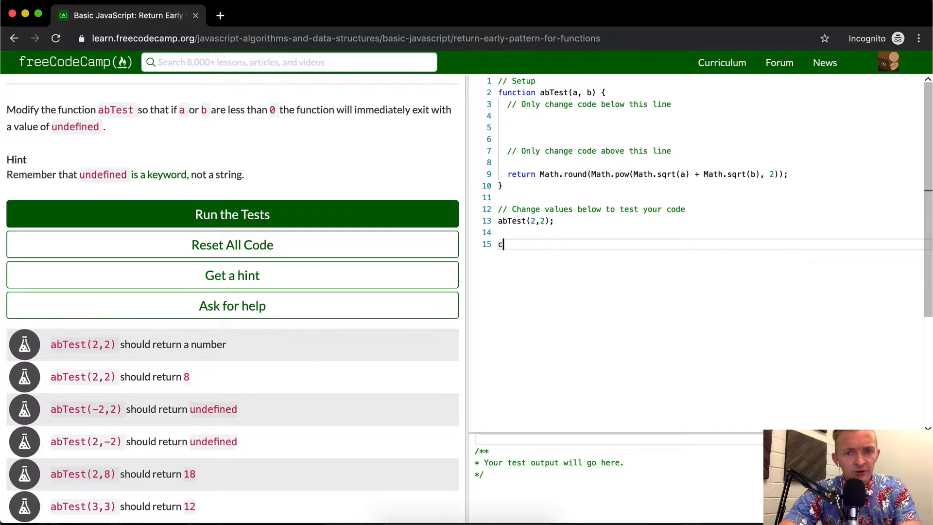
type("onsole.log()")
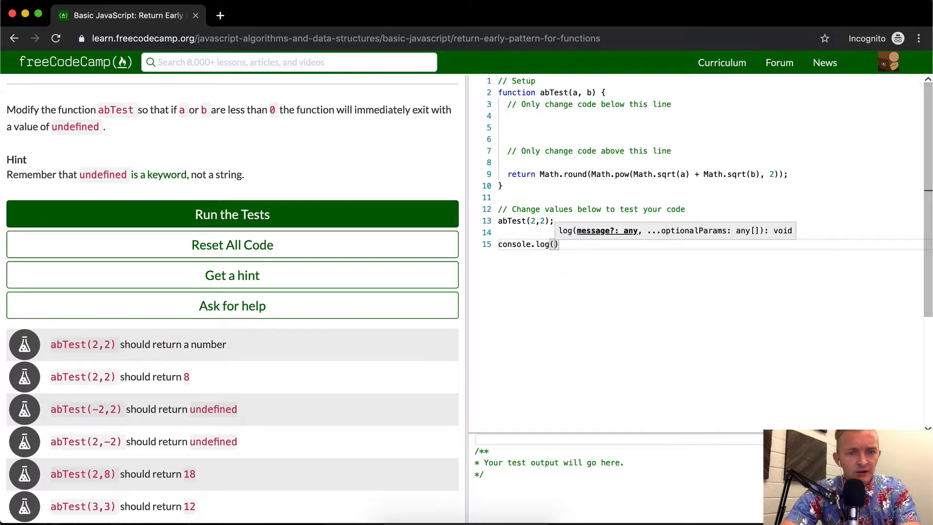
type("abTest")
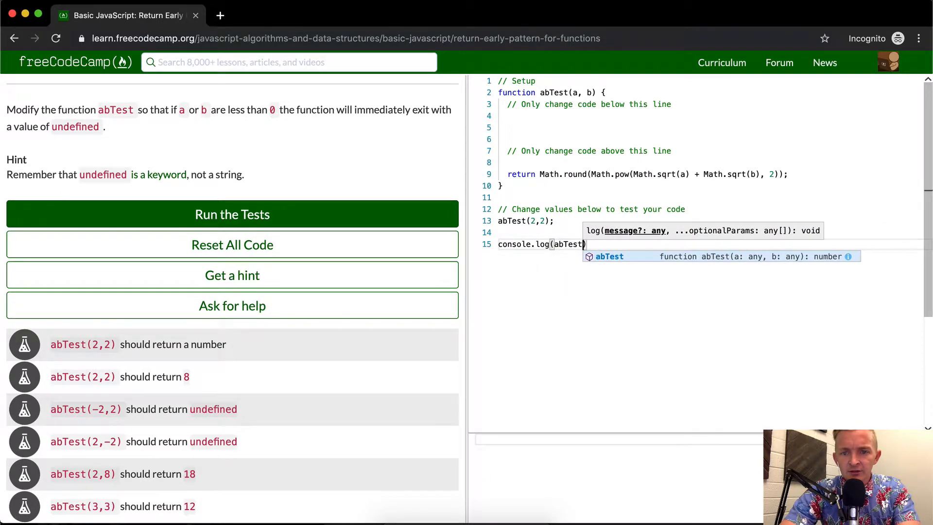
type("(2, 2")
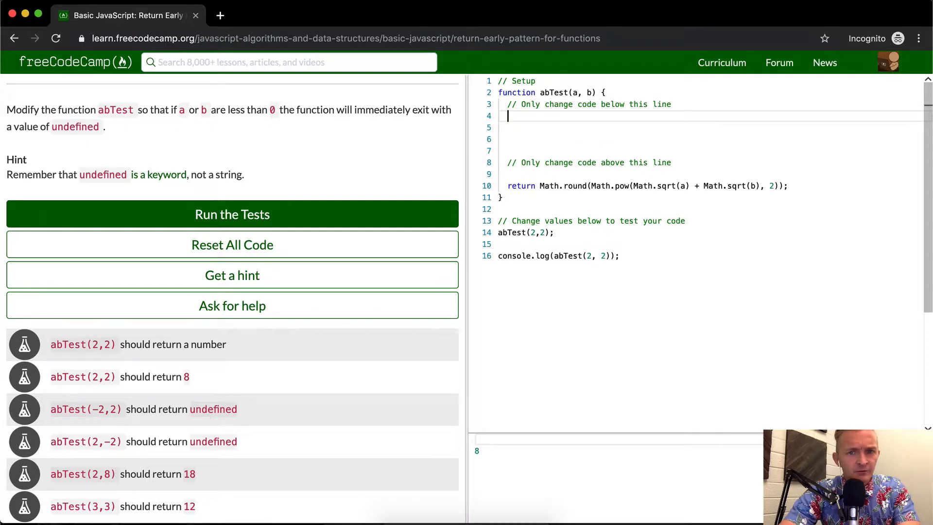
type("return undefined if")
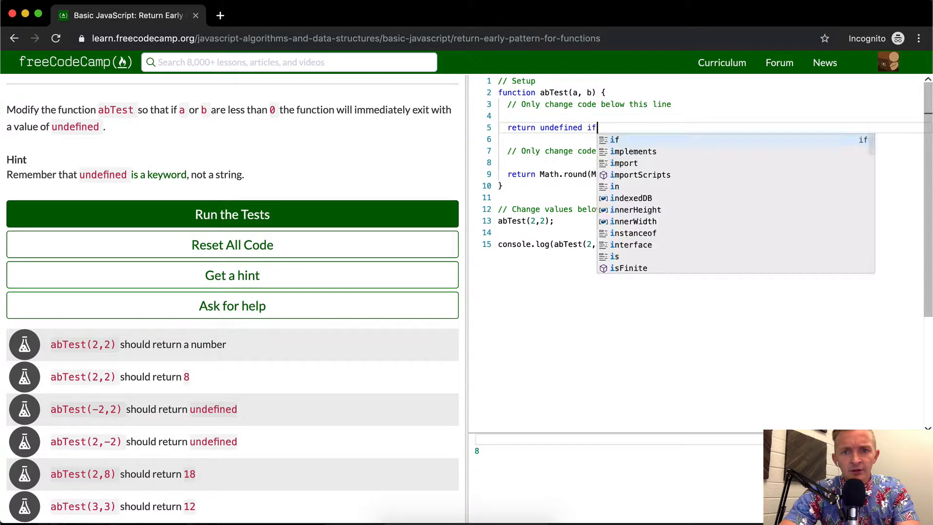
Write if (a <= 0 || b <= 0) { return undefined; } at the top of abTest.
type("()")
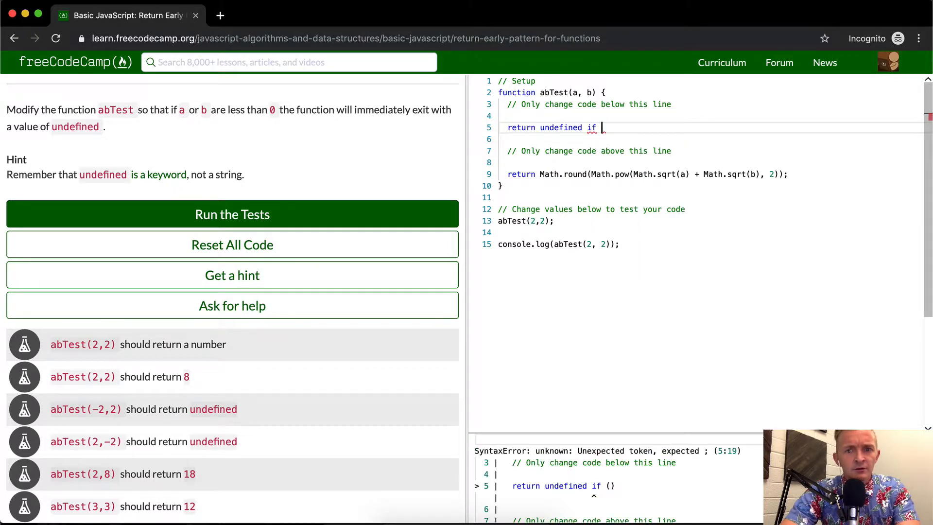
left_click_drag(596, 127, 516, 127)
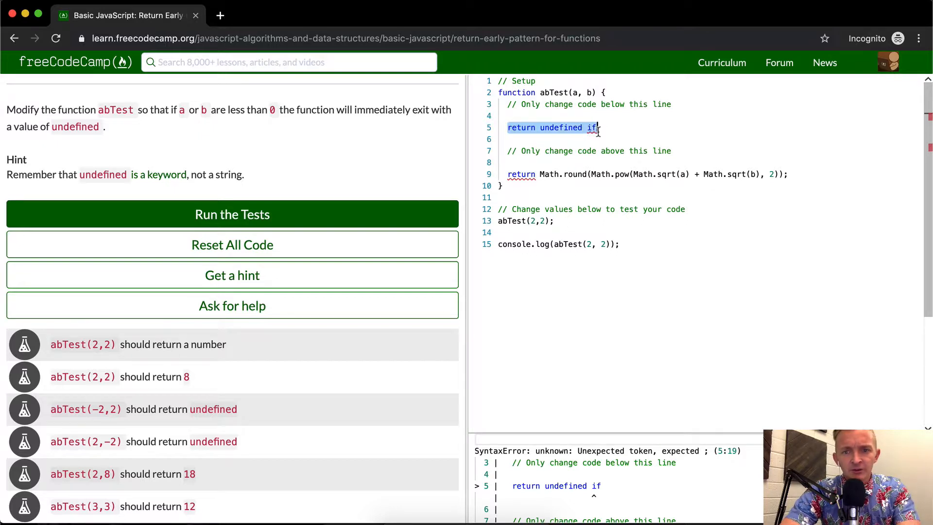
type("if (")
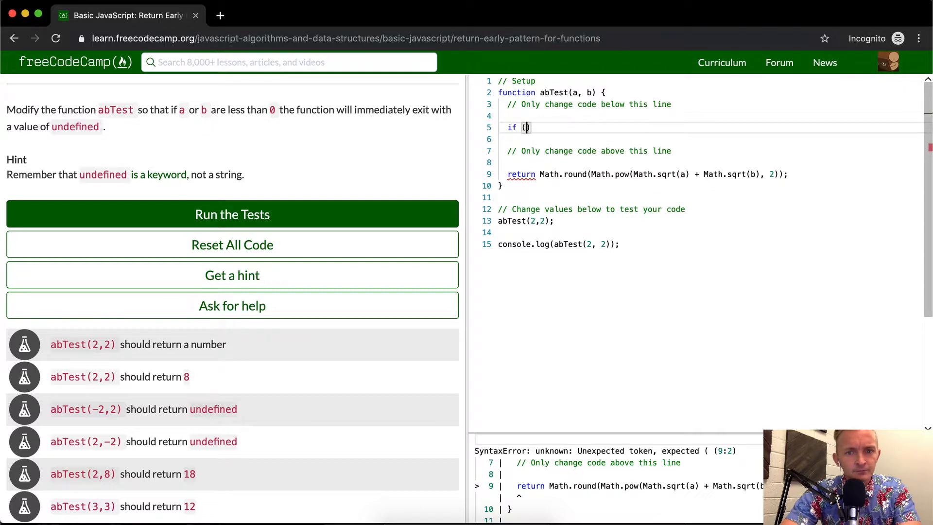
type("a ==")
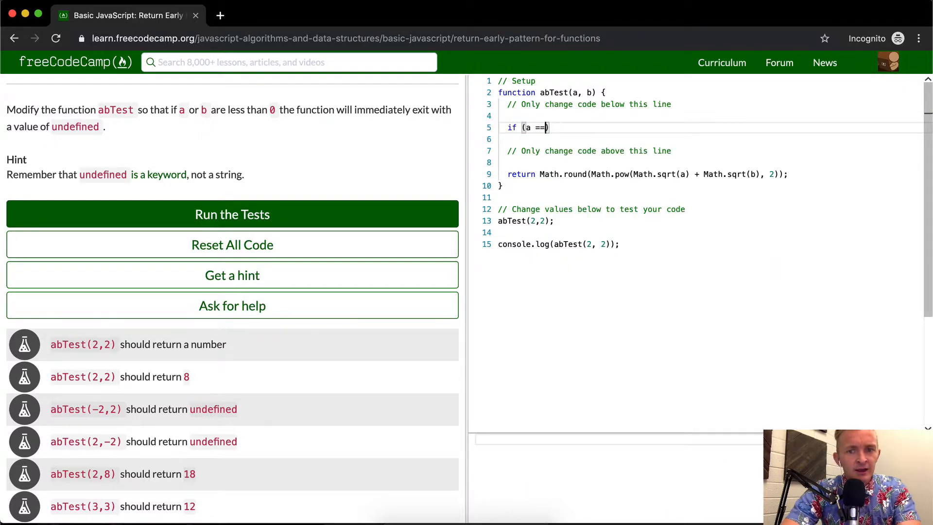
type("<= 0")
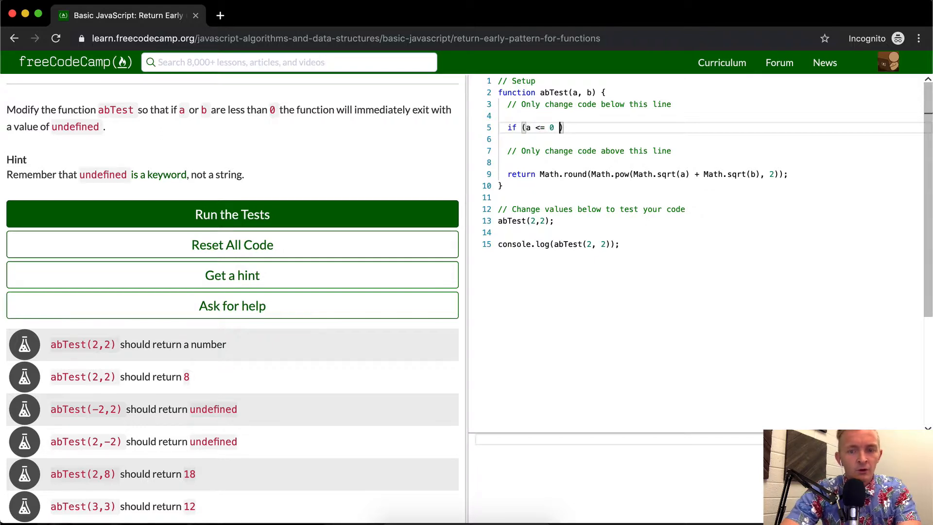
type("|| b <= 0")
left_click(710, 138)
type("return")
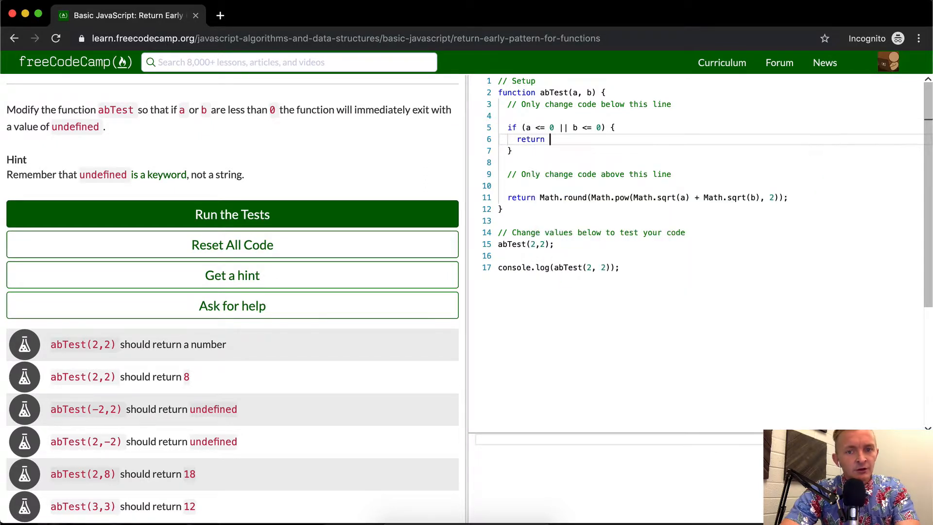
type("undefined;")
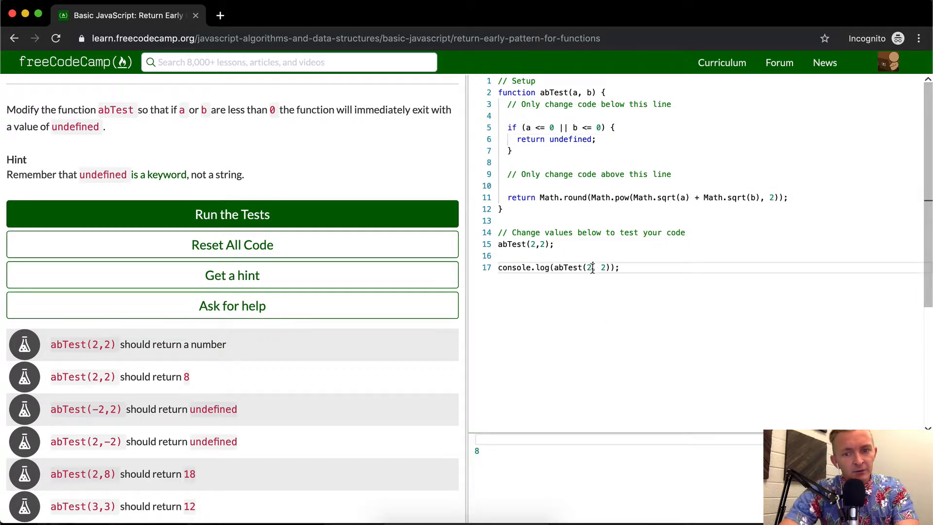
Change the logged call to abTest(-2, 2).
type("-2")
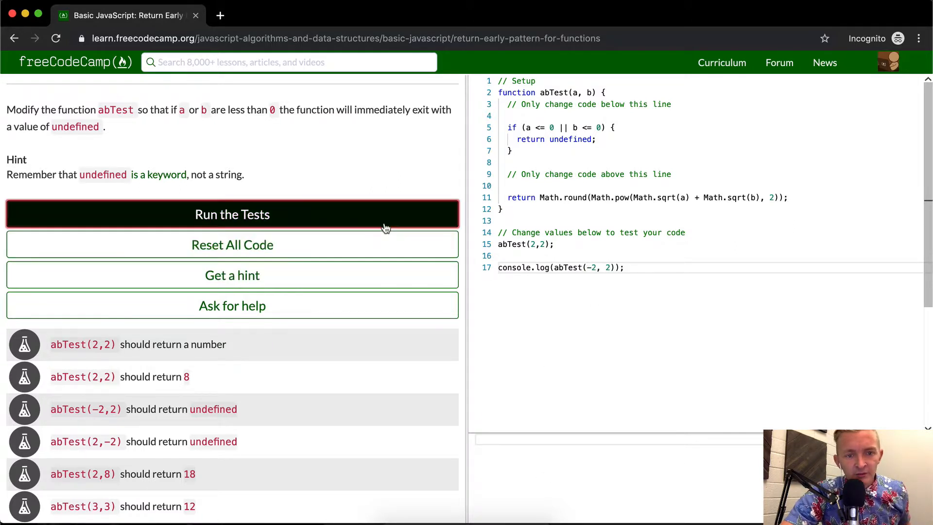
Run the tests so all six abTest checks pass and dismiss the completion message.
left_click(232, 214)
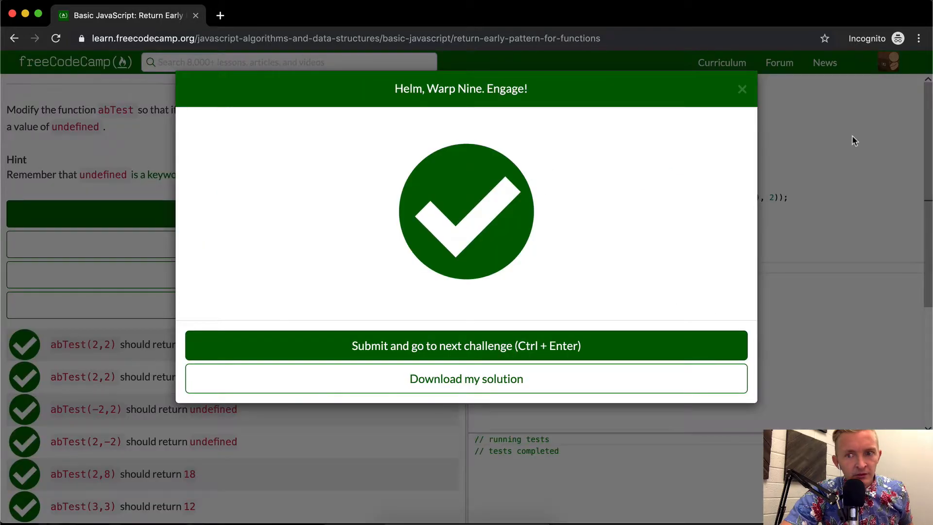
left_click(742, 88)
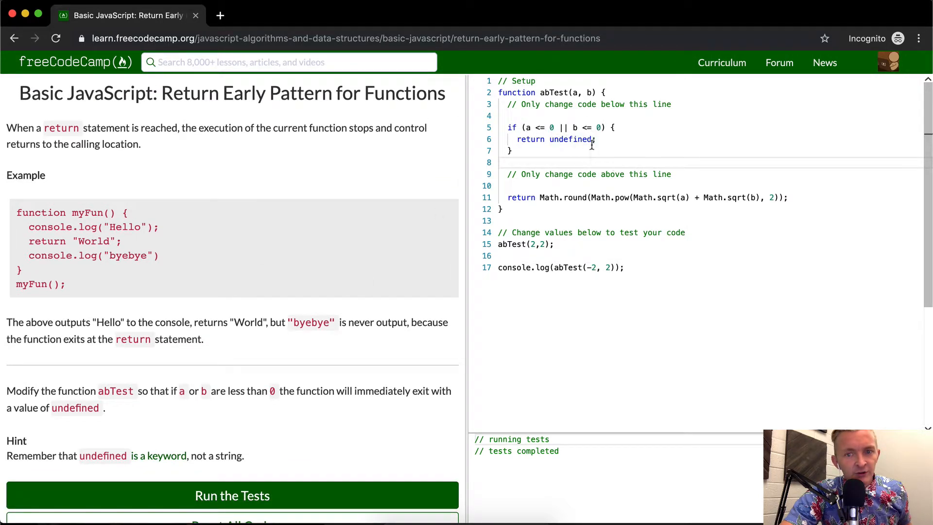
mouse_move(547, 197)
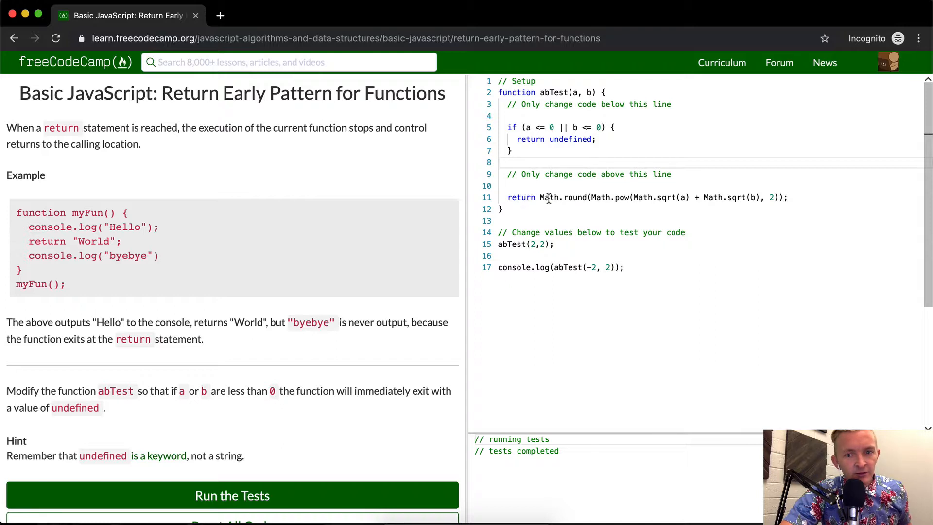
Edit the logged call's arguments to abTest(2, -2).
left_click_drag(539, 198, 768, 197)
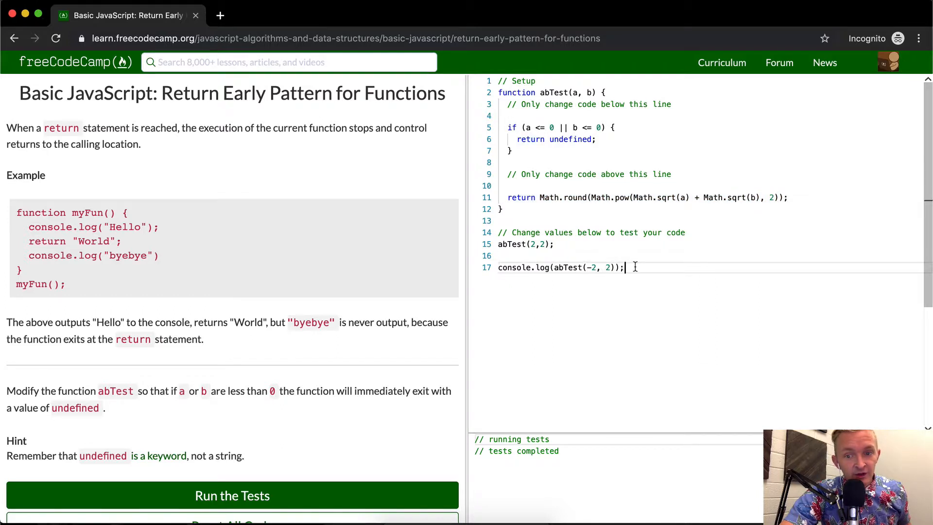
triple_click(560, 267)
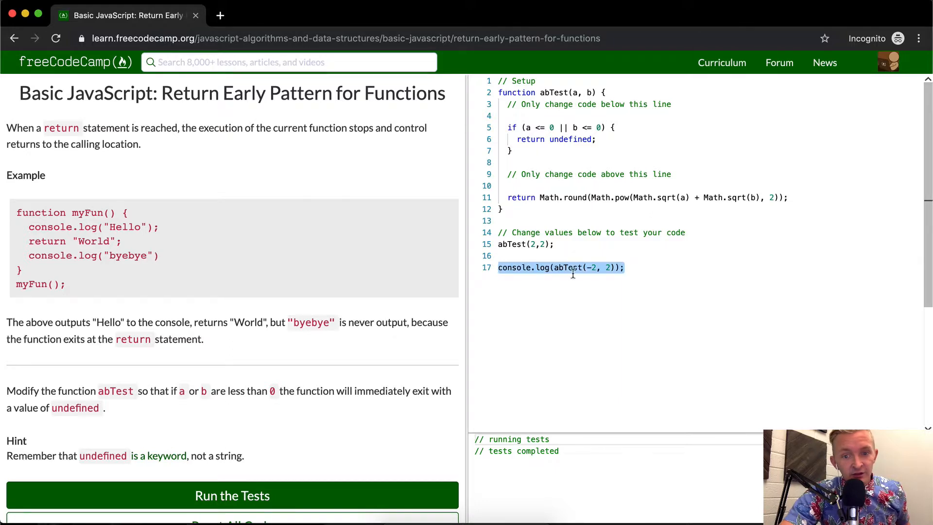
left_click(619, 267)
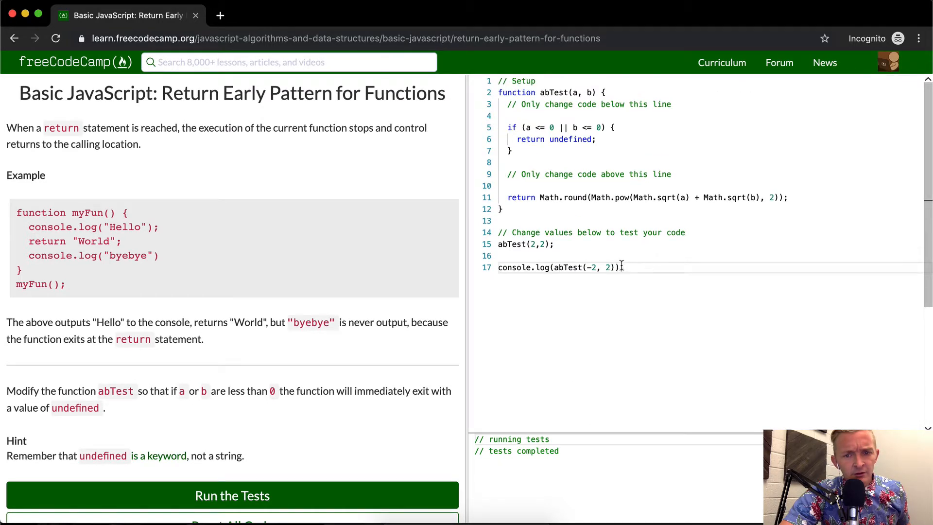
left_click_drag(623, 267, 535, 268)
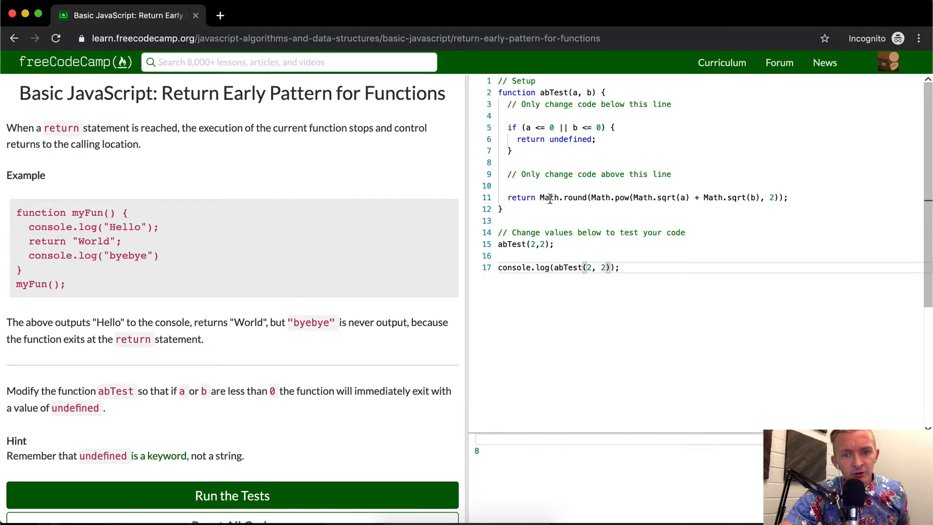
mouse_move(583, 139)
type("-")
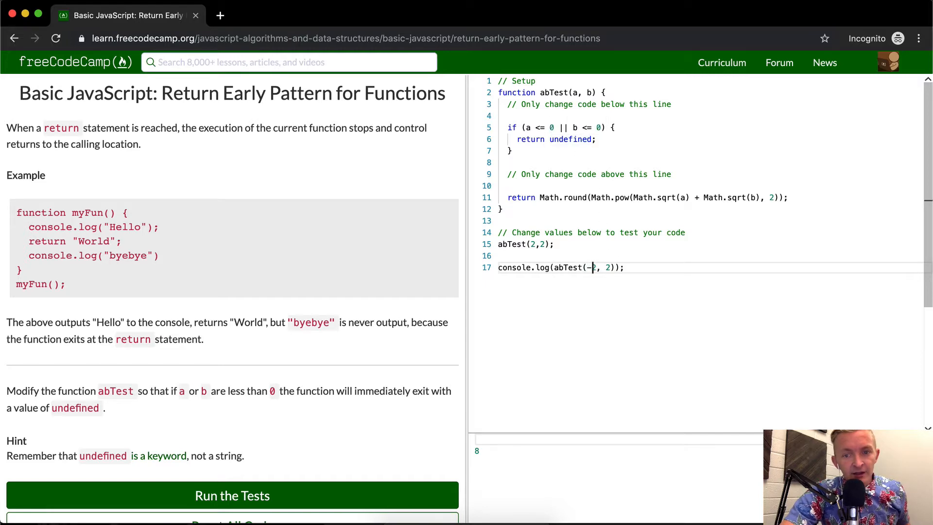
type("2, -2")
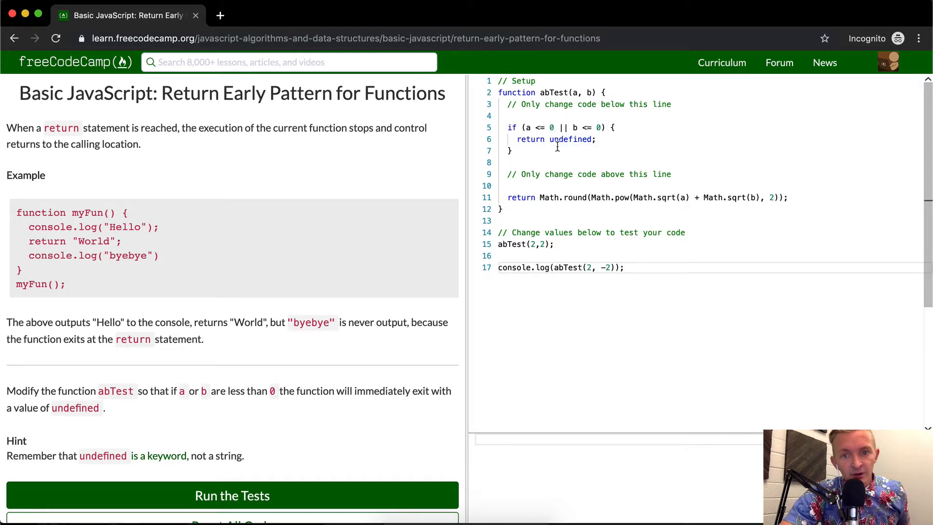
Highlight the return undefined statement, then rerun the tests so all six pass again.
left_click_drag(517, 139, 593, 139)
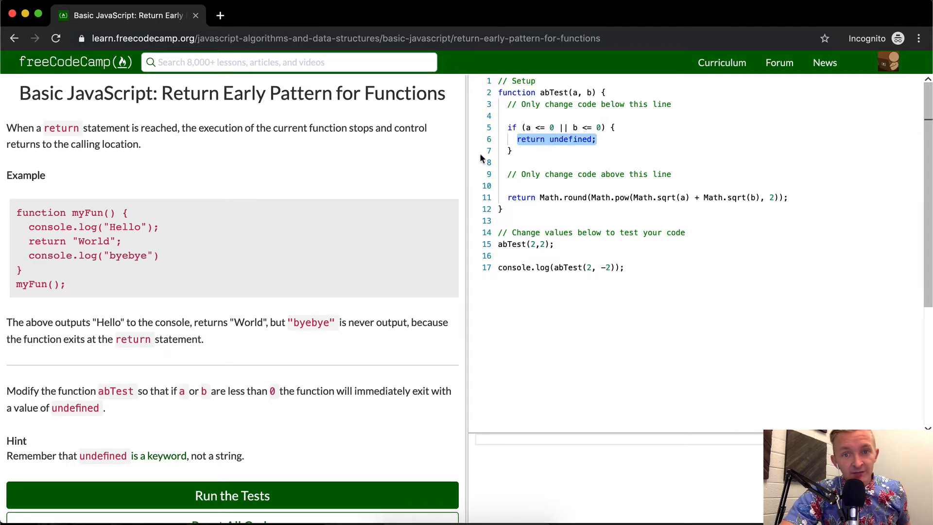
left_click(572, 139)
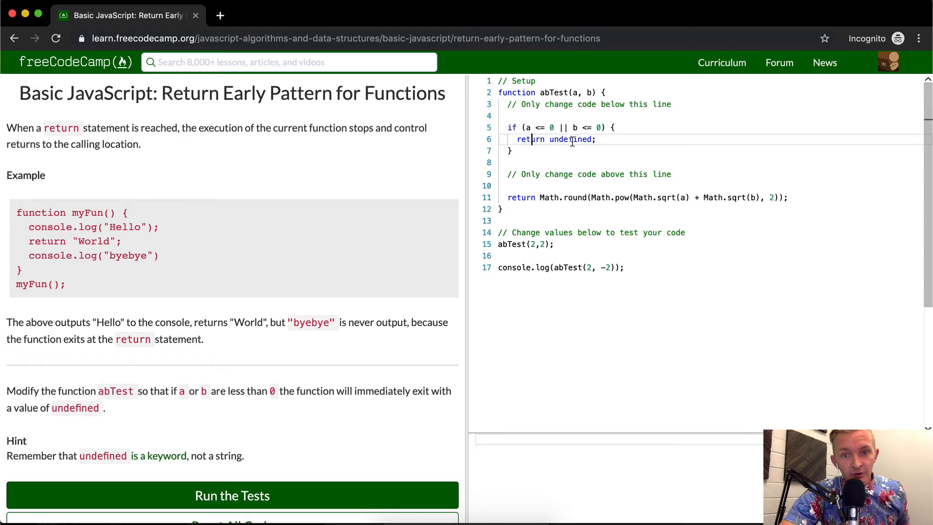
mouse_move(726, 210)
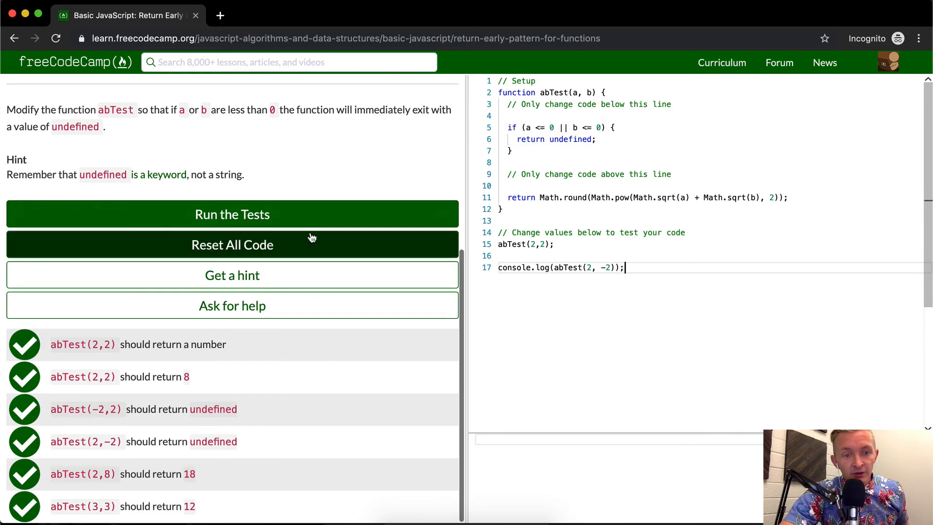
left_click(232, 213)
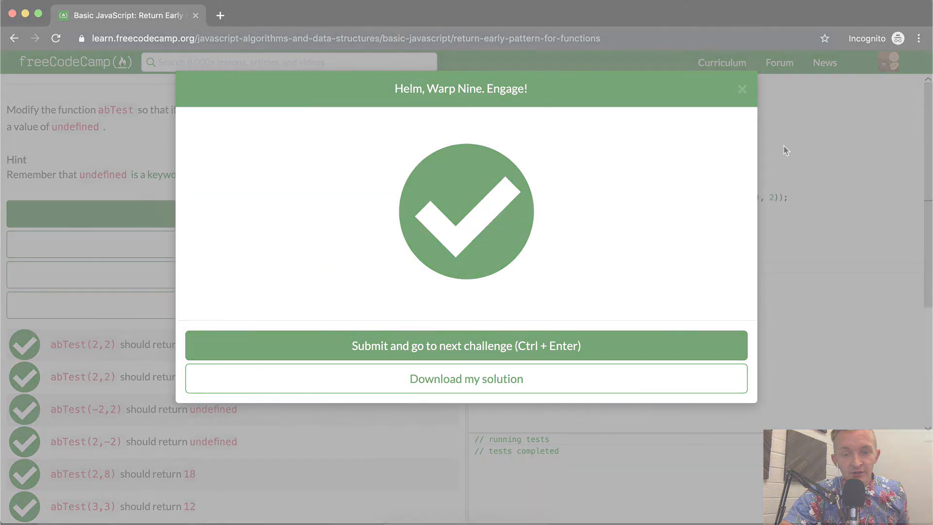